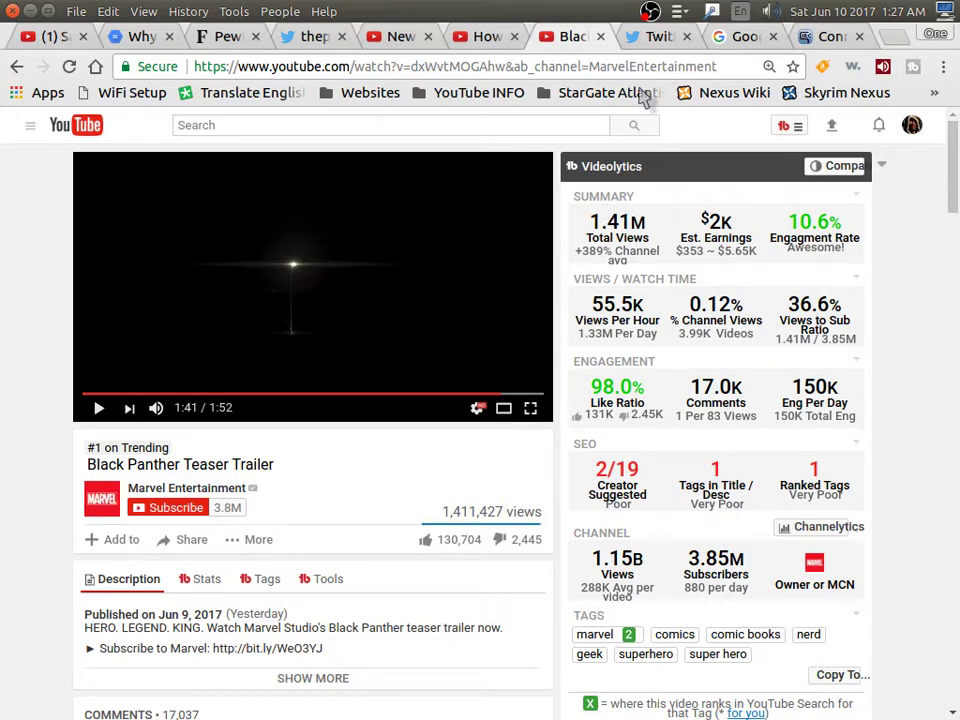
pyautogui.moveTo(95, 390)
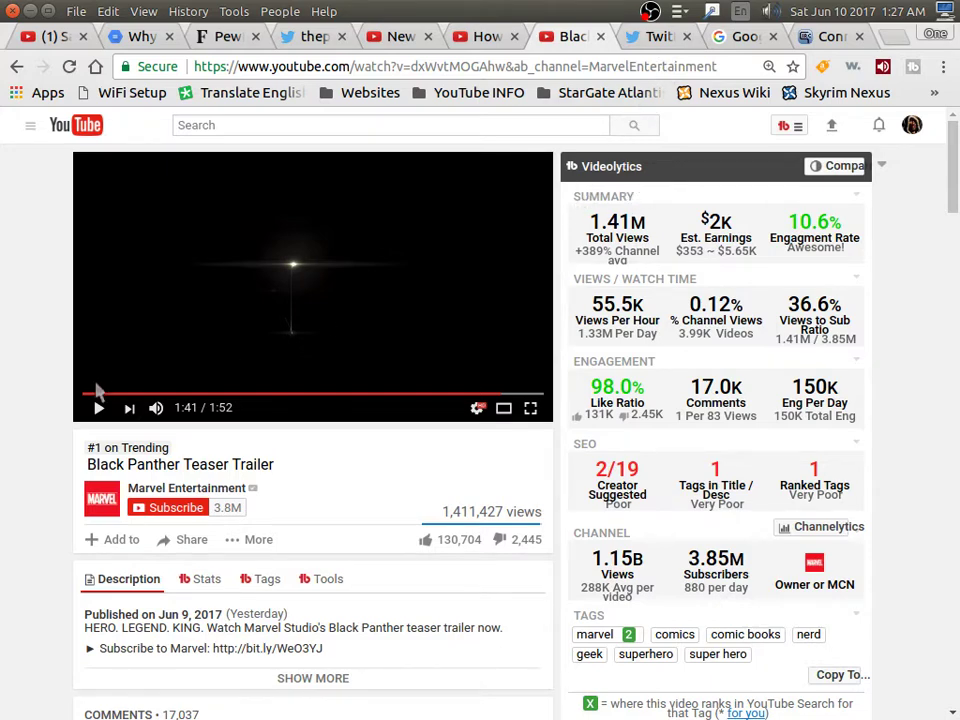
# Rewind the Black Panther teaser trailer to 0:00 and play it in full screen to 1:51.
pyautogui.click(85, 390)
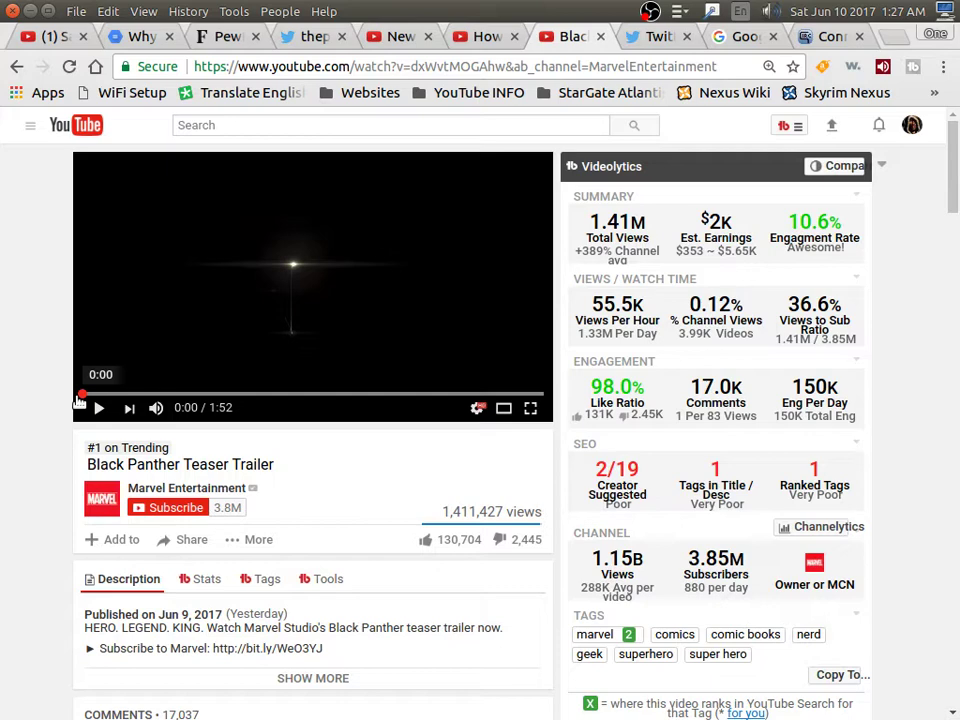
pyautogui.click(98, 408)
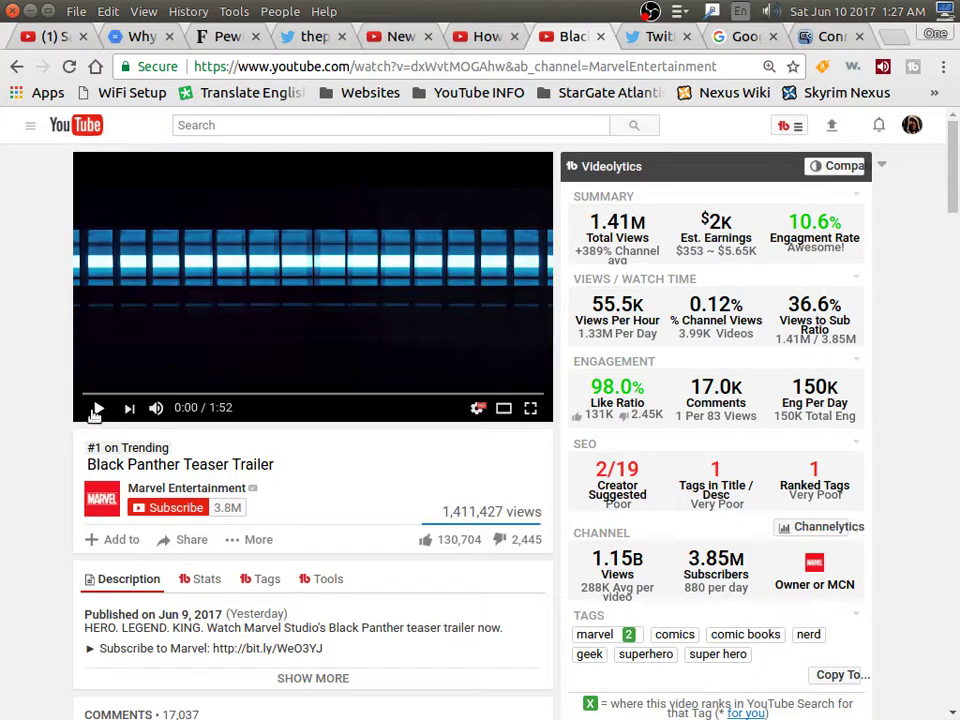
pyautogui.moveTo(531, 408)
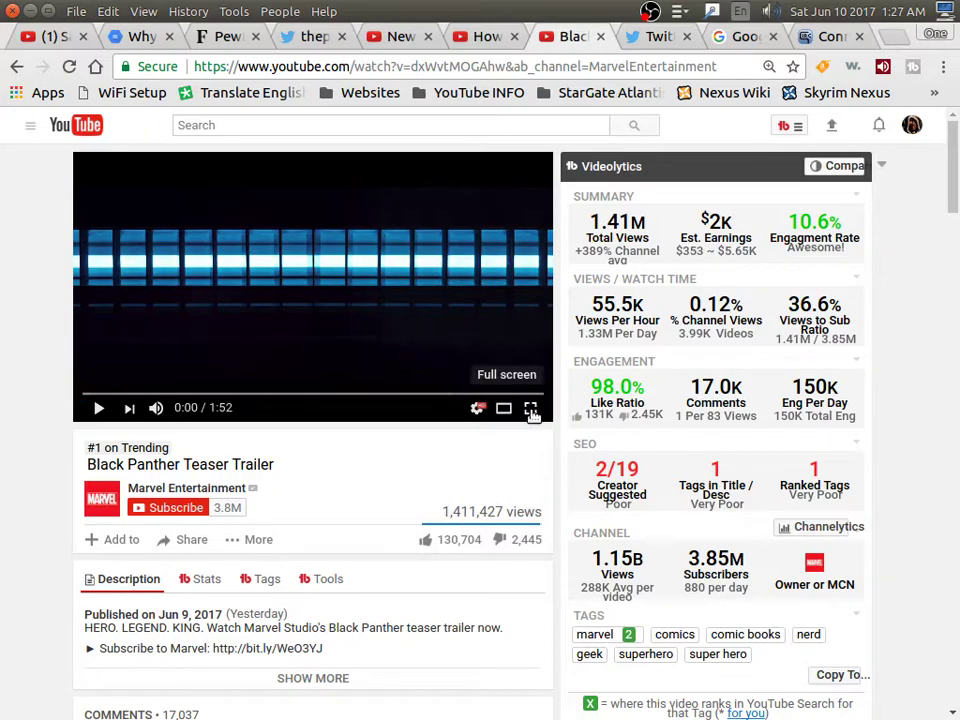
pyautogui.click(531, 408)
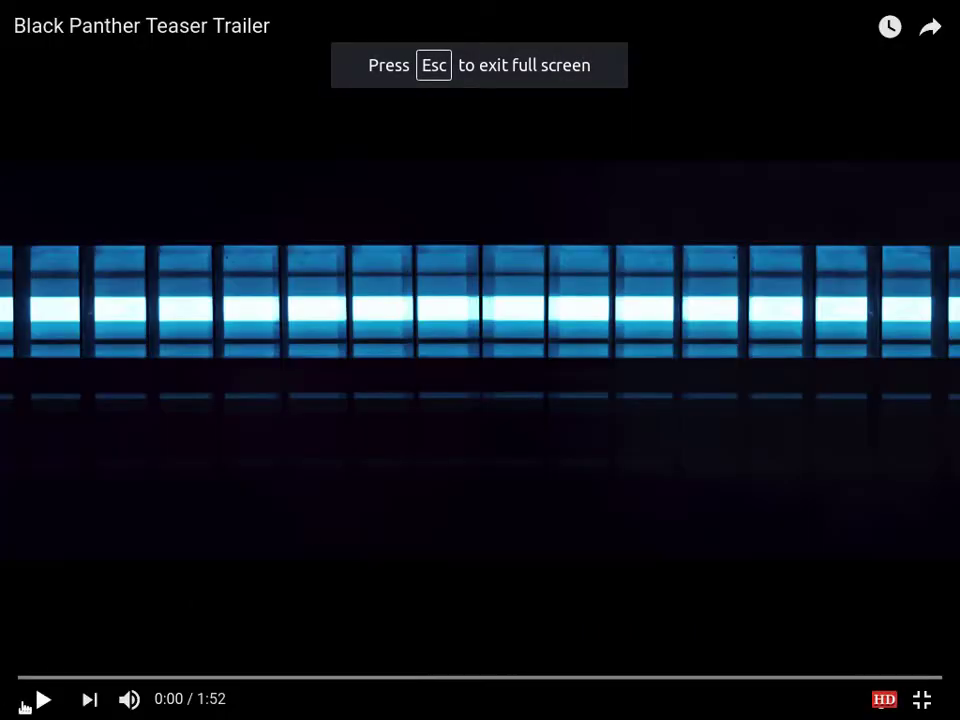
pyautogui.click(43, 699)
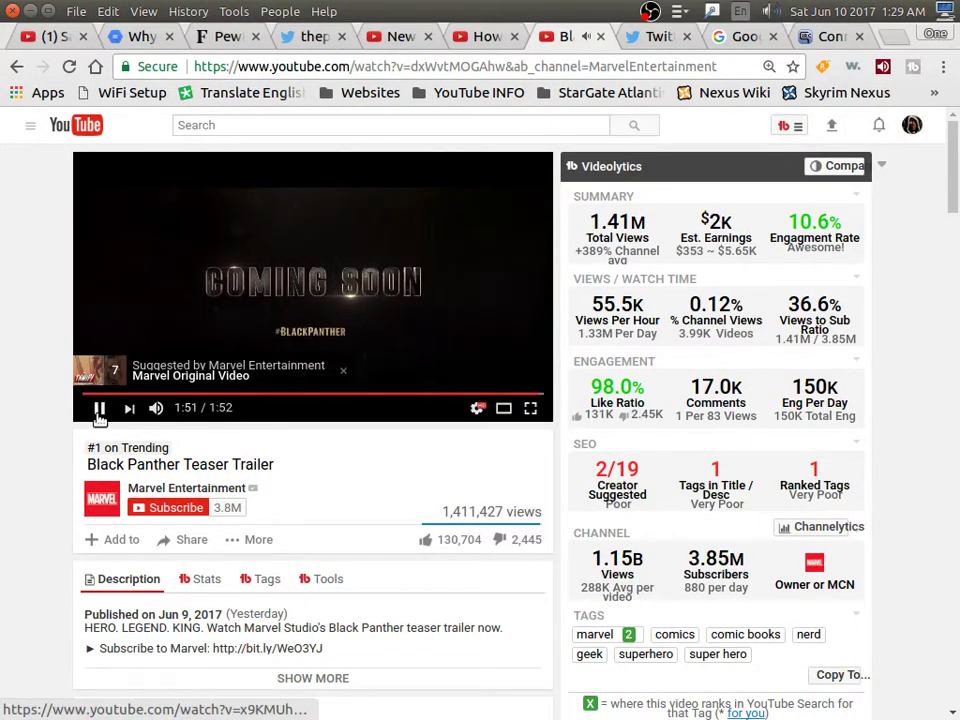
pyautogui.click(99, 408)
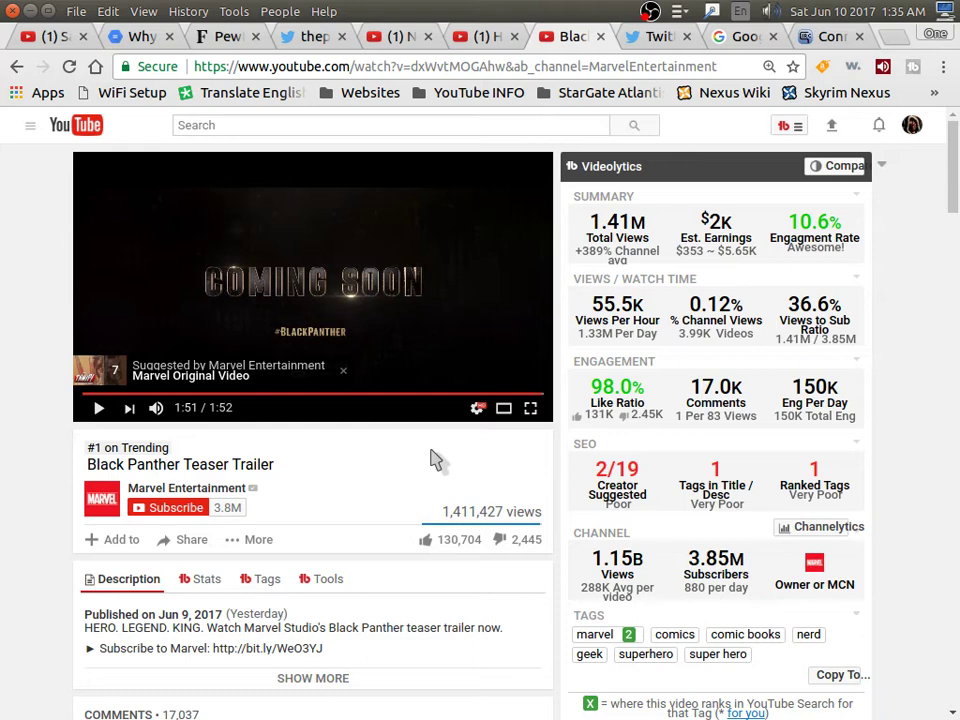
pyautogui.moveTo(432, 463)
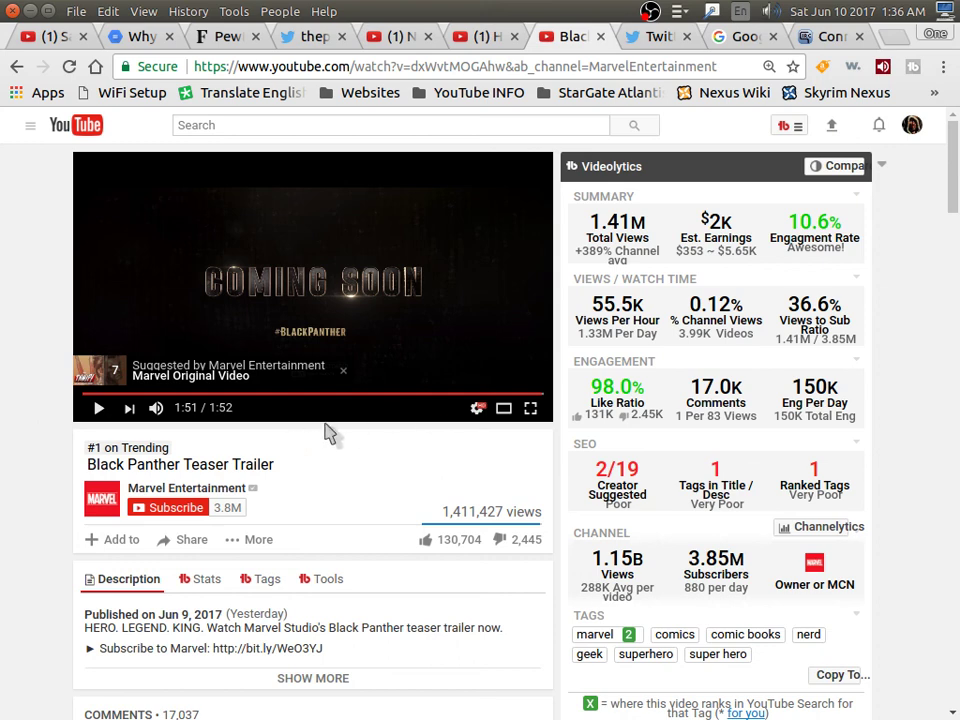
pyautogui.moveTo(397, 311)
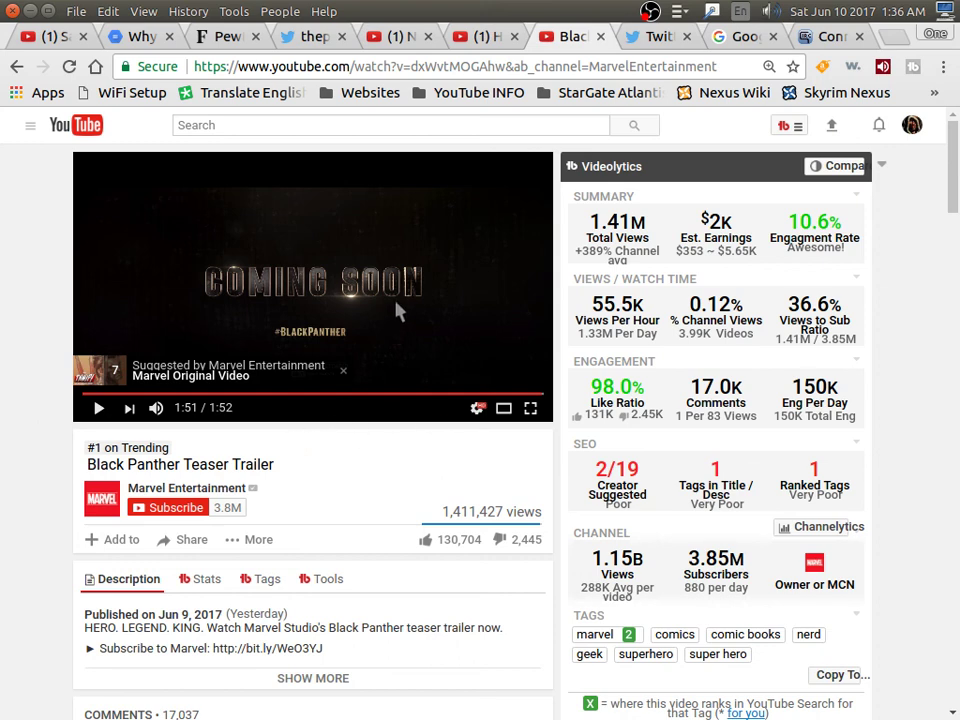